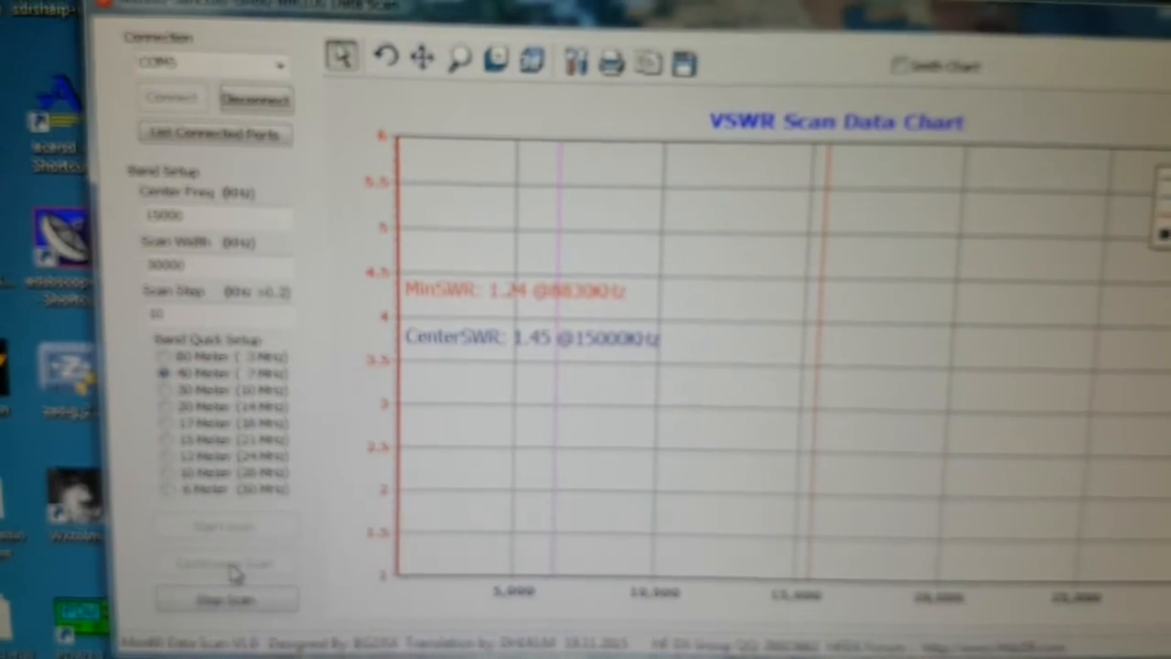
- Start a VSWR scan of the dipole on the 6 m band around 50,110 kHz
click(225, 563)
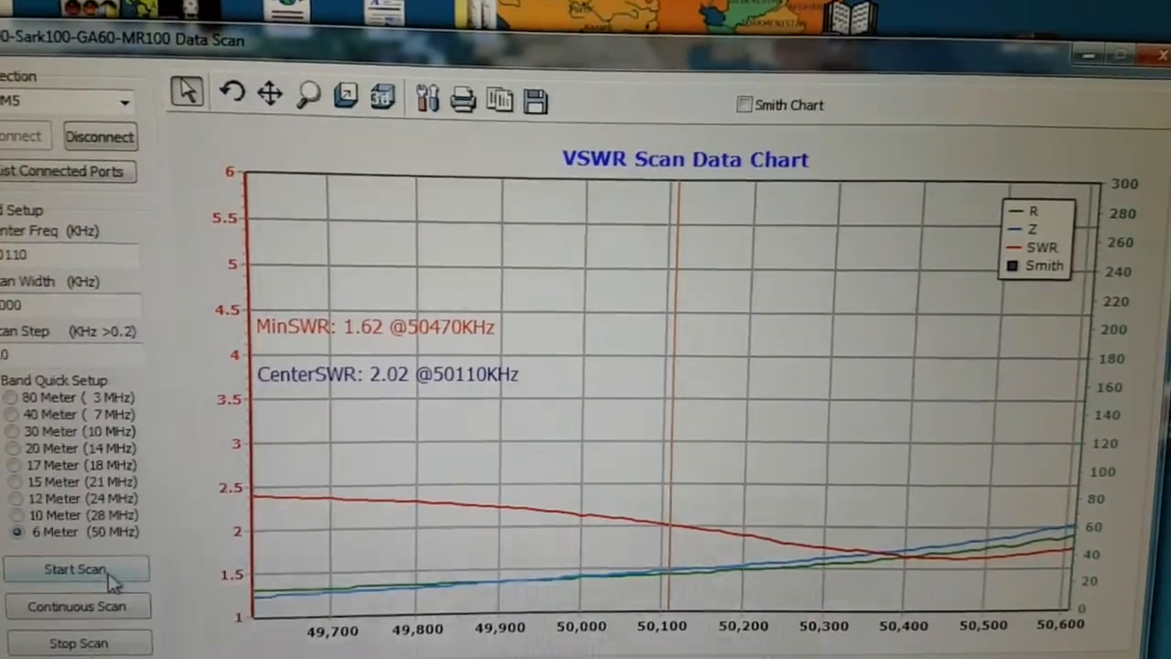
- Start a fresh VSWR sweep of the 6 m (50 MHz) band from its lower end
click(77, 568)
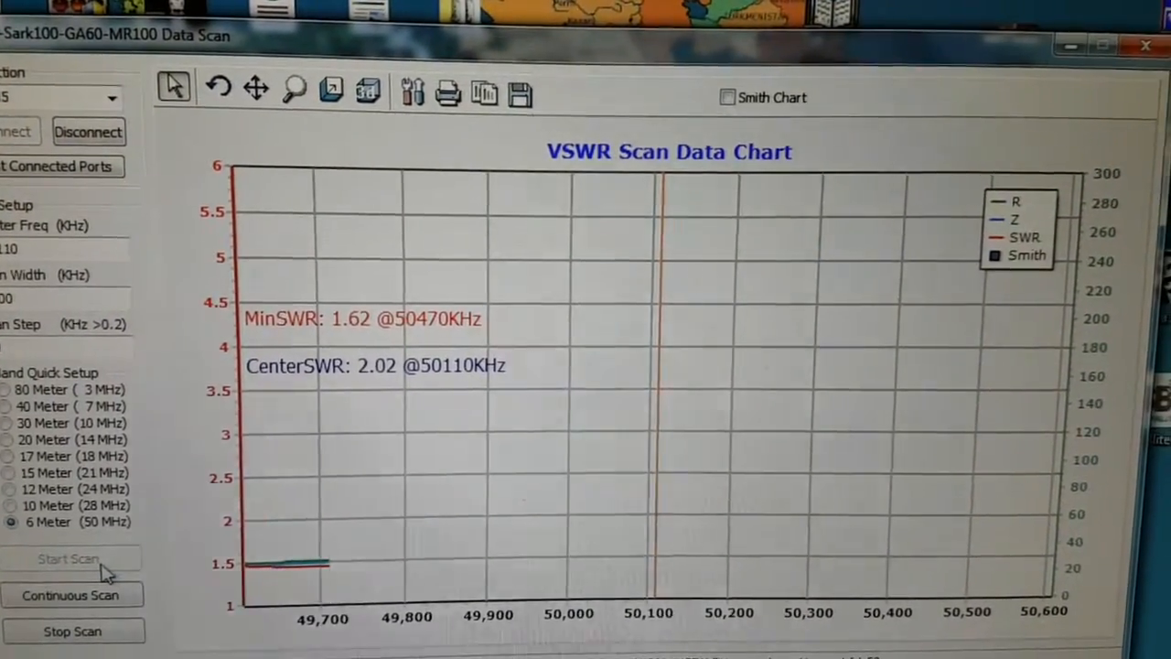